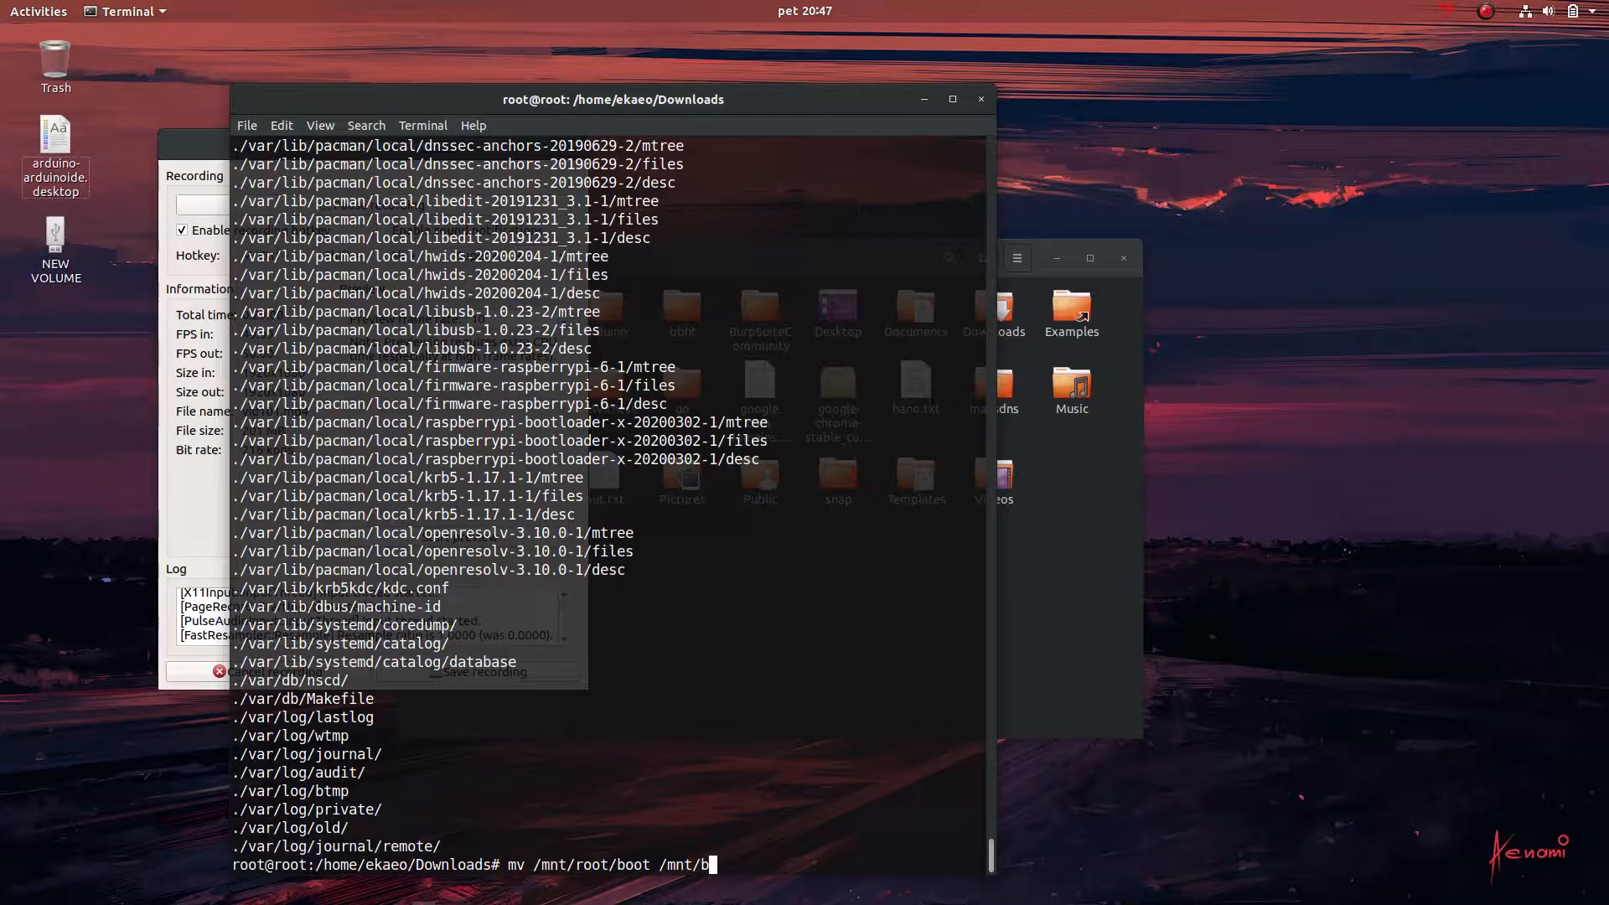
# Run the mv of /mnt/root/boot, then rerun it corrected so files land directly in /mnt/boot
pyautogui.press('Return')
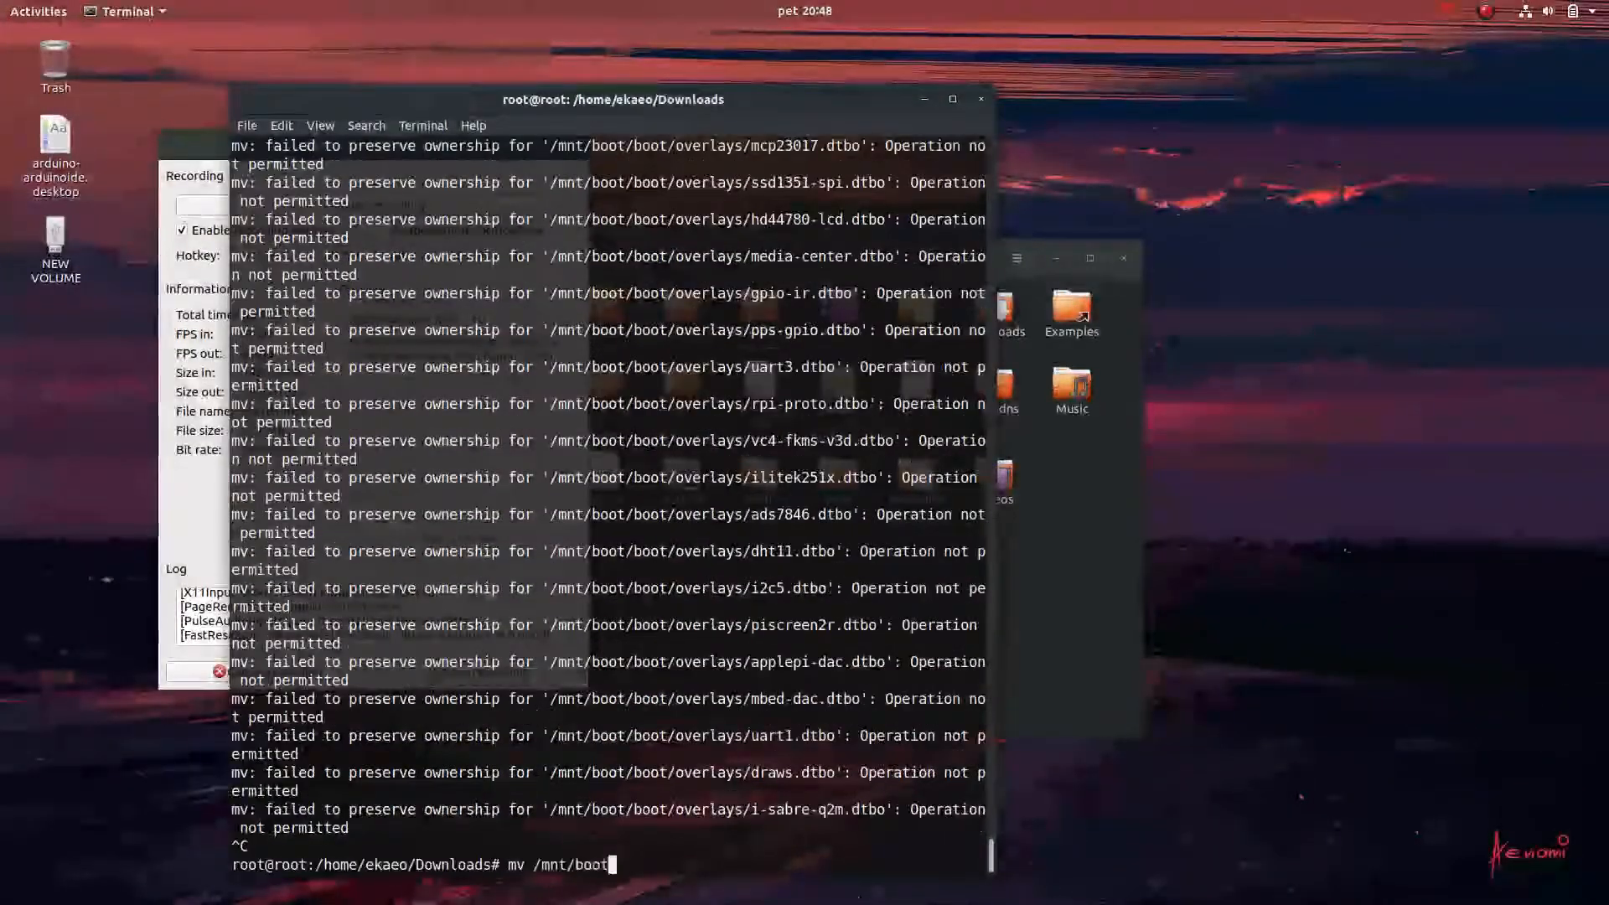
pyautogui.press('Return')
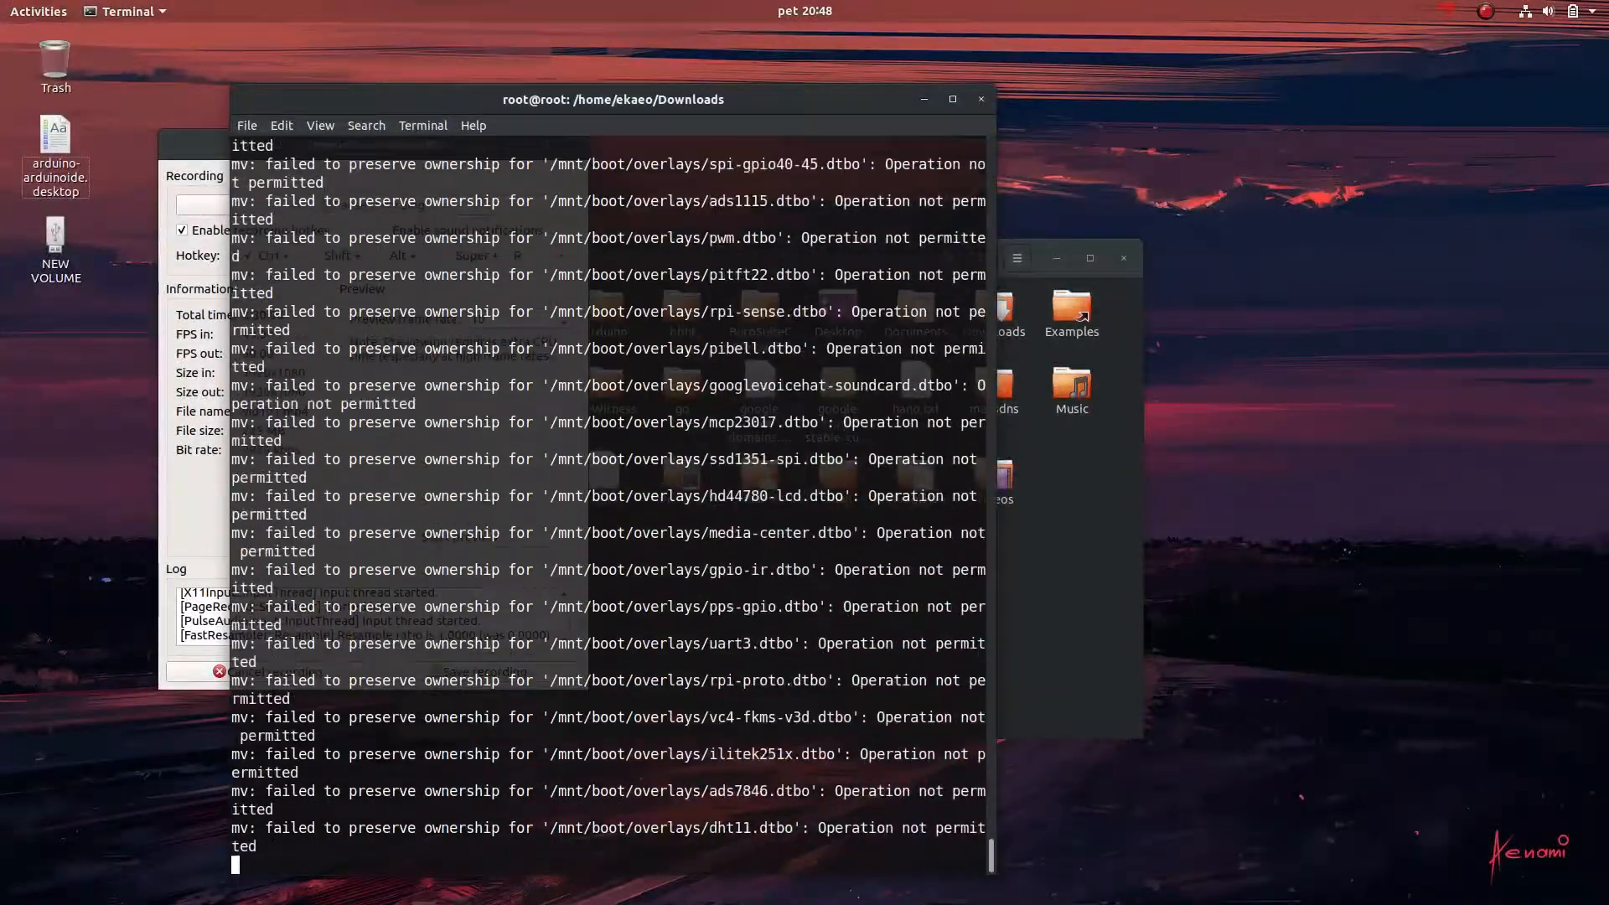